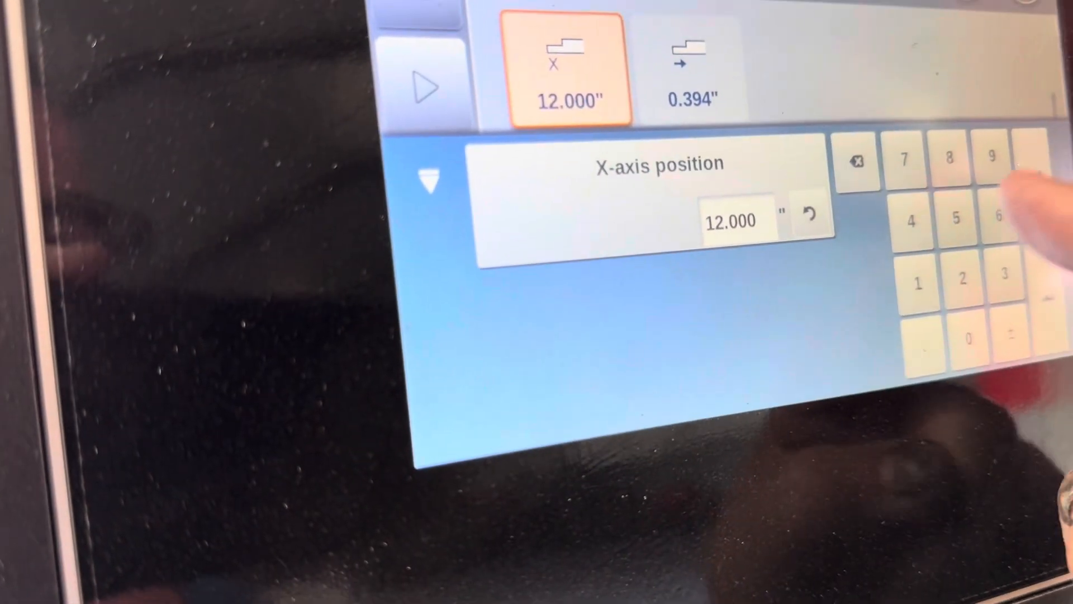
text(6.6)
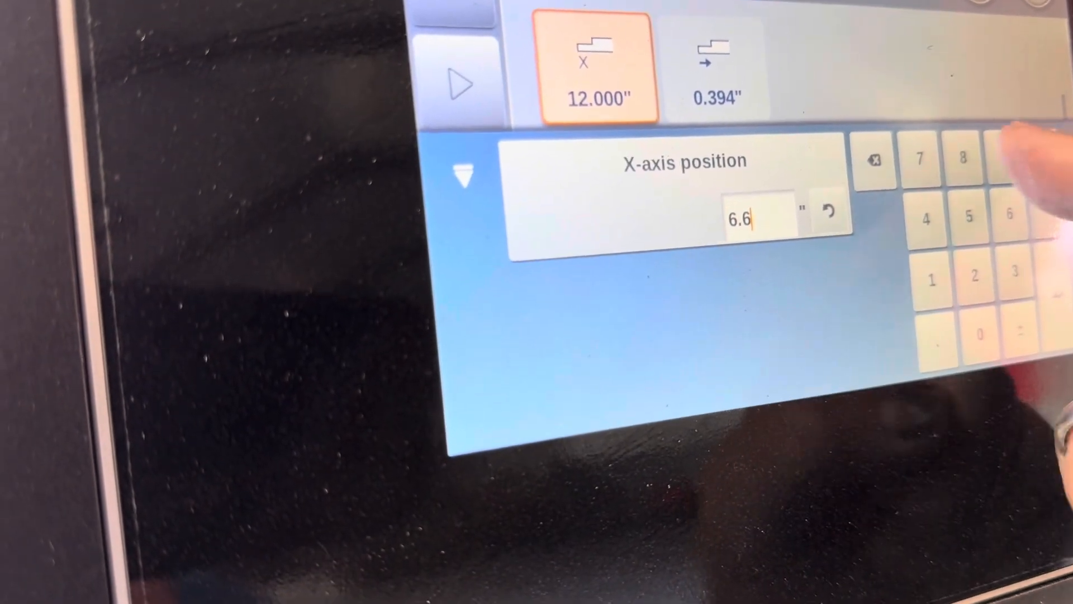